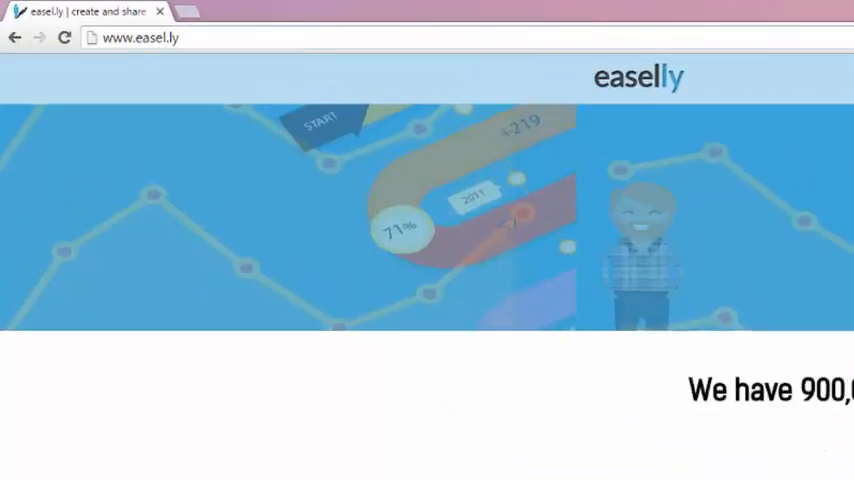
Step: Back on the homepage gallery, open the social-media template about staying connected to the internet
scroll(down, 3)
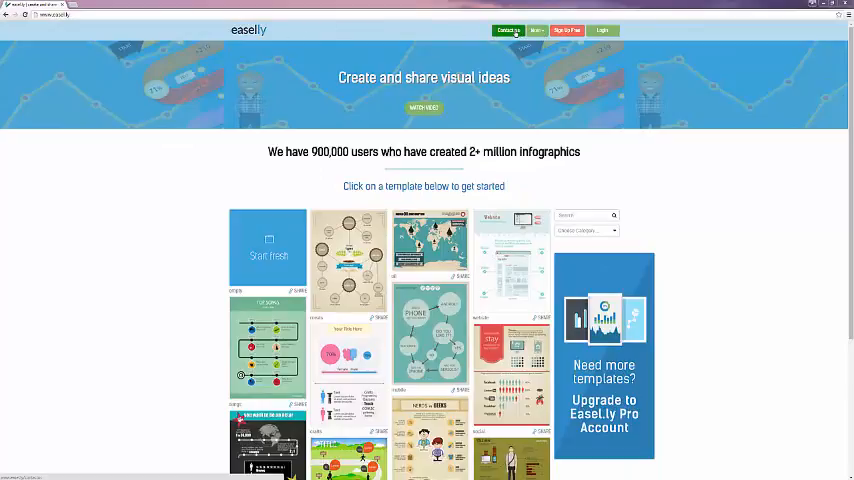
click(537, 30)
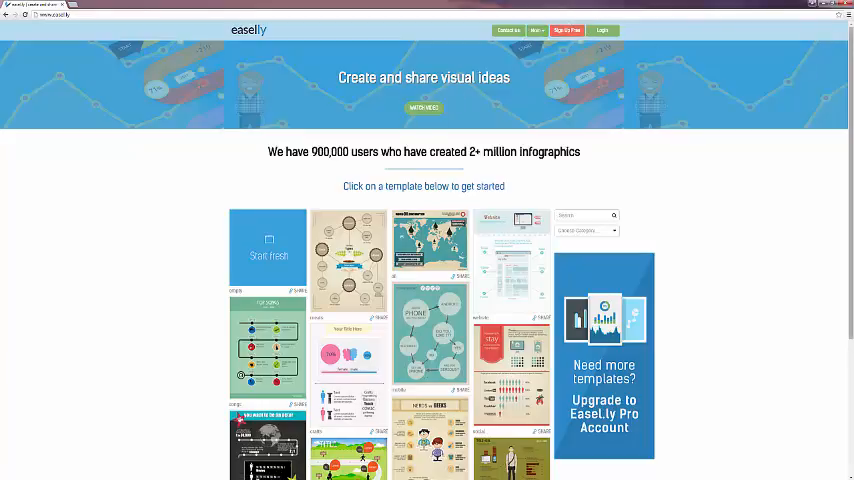
scroll(down, 3)
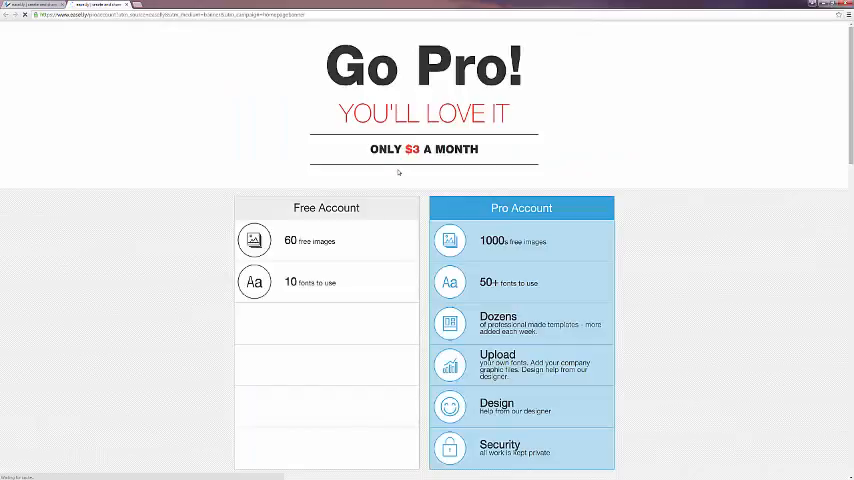
mouse_move(382, 176)
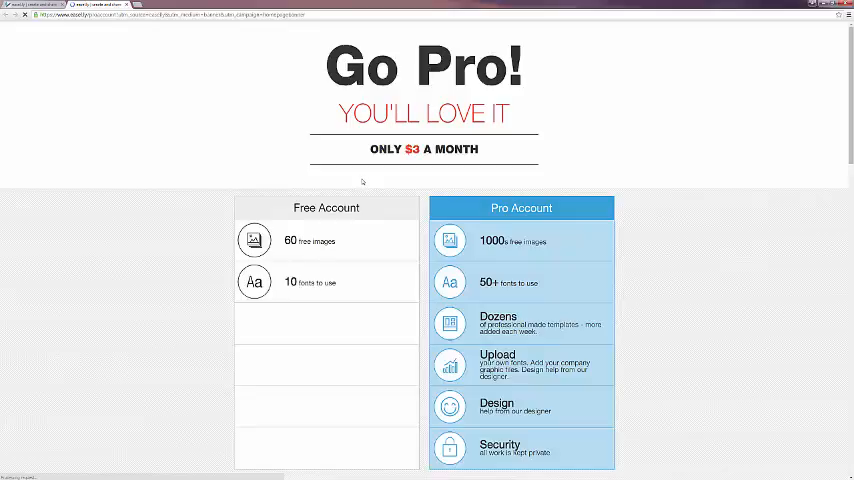
mouse_move(363, 178)
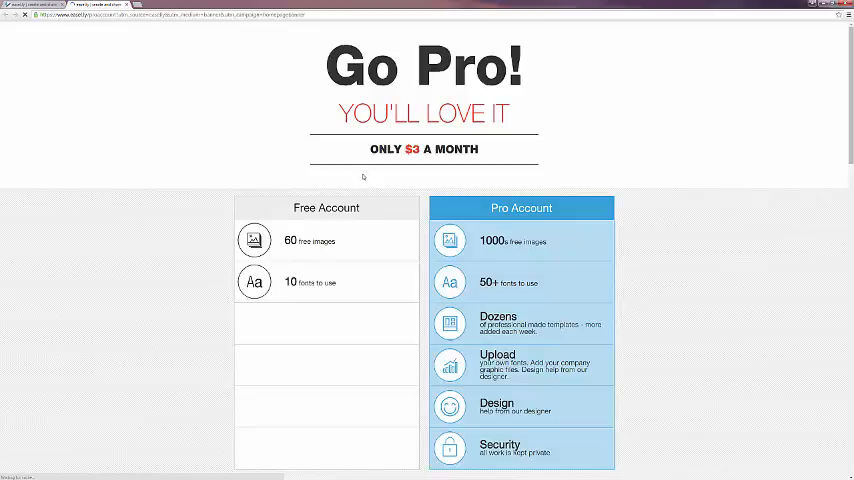
mouse_move(556, 285)
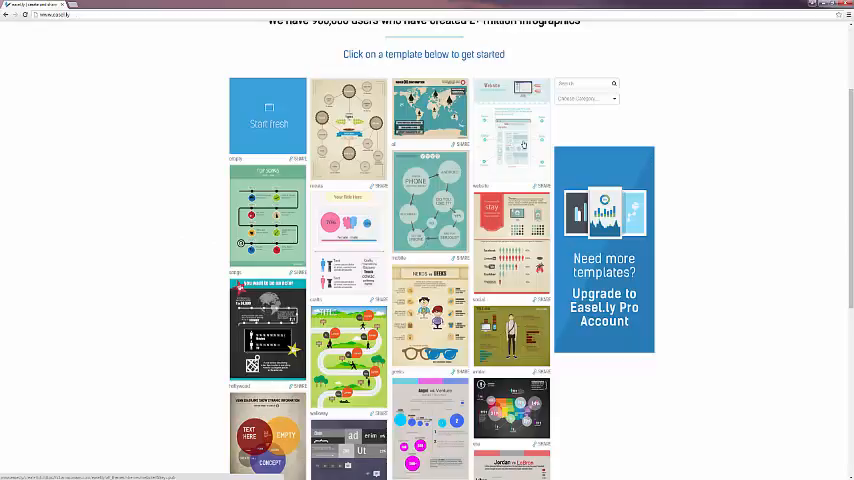
mouse_move(646, 124)
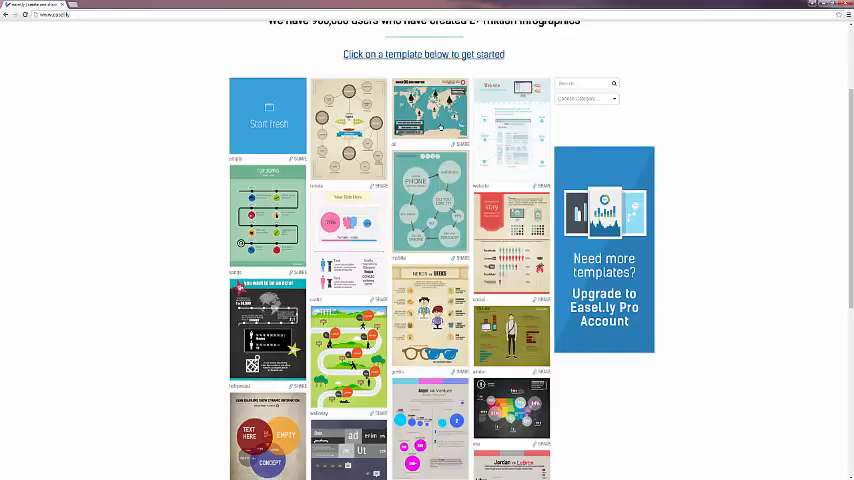
click(267, 215)
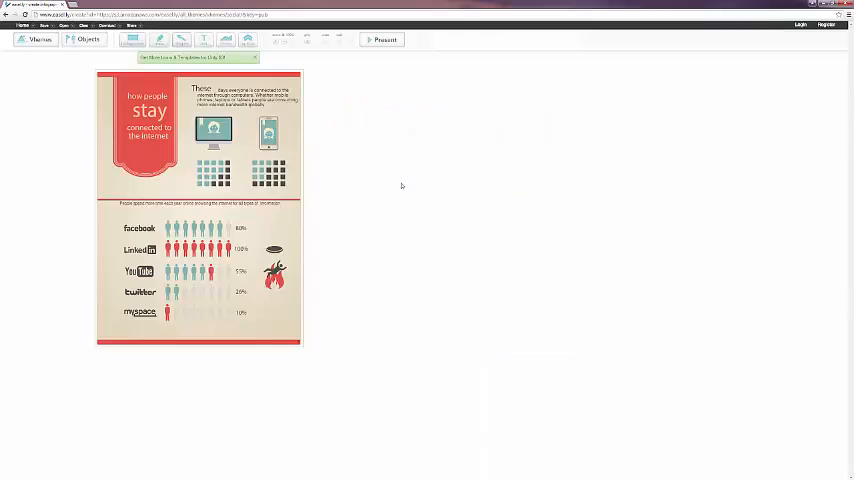